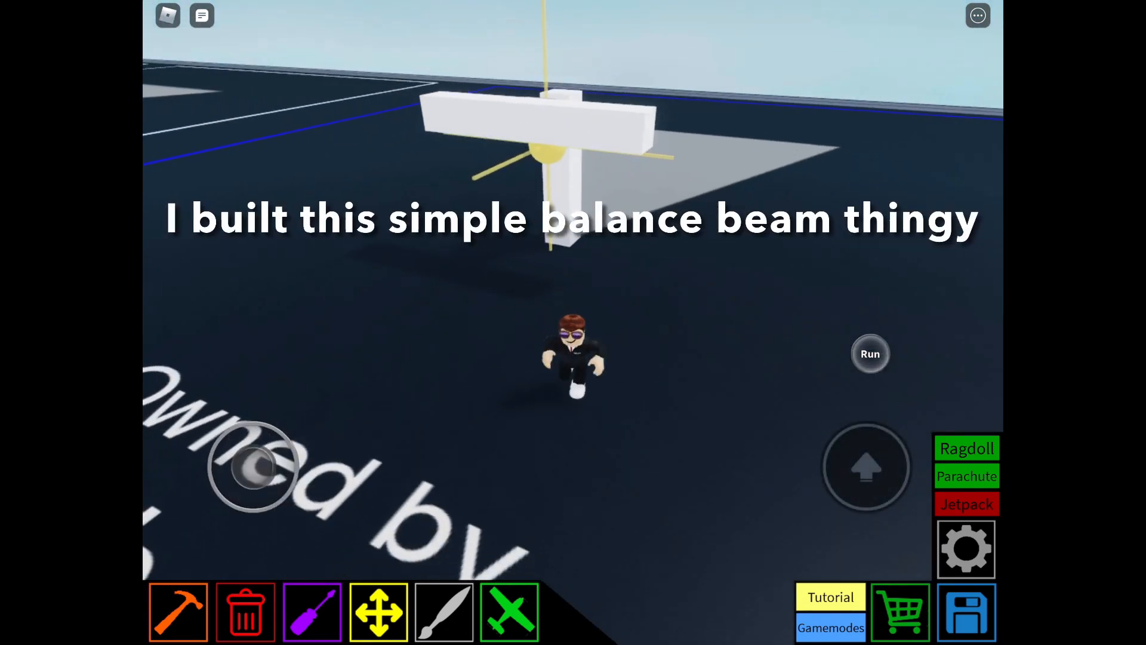
Launch the finished beam build so it spawns on the plot.
left_click(178, 612)
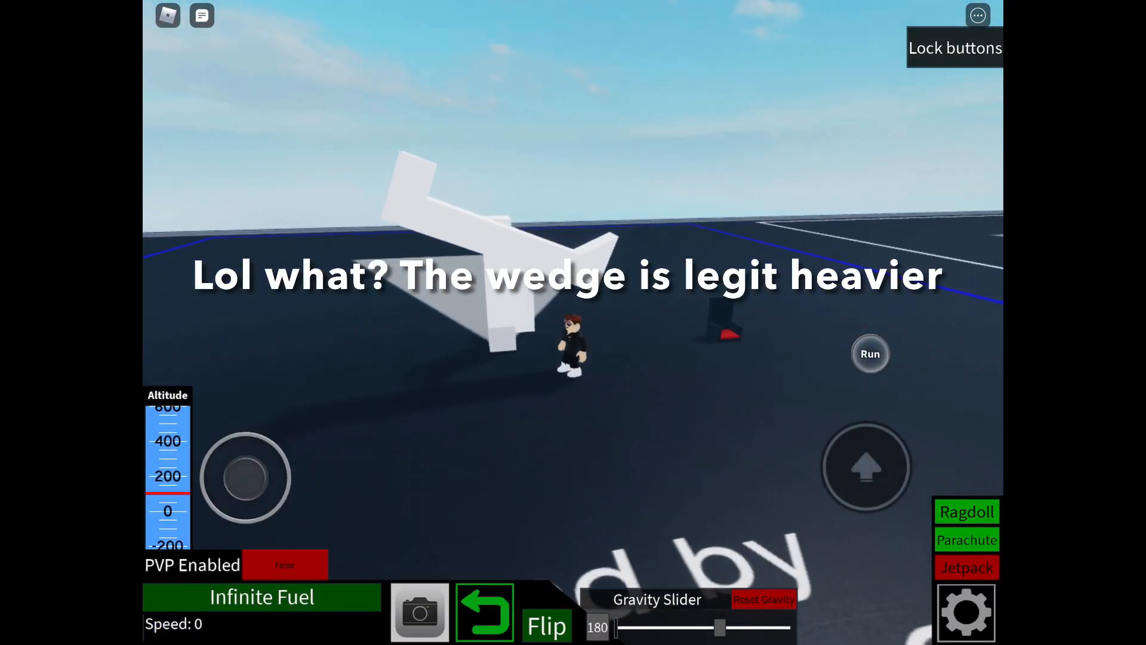
Adjust the view to watch the running beam tip toward its wedge end.
left_click_drag(246, 478, 255, 455)
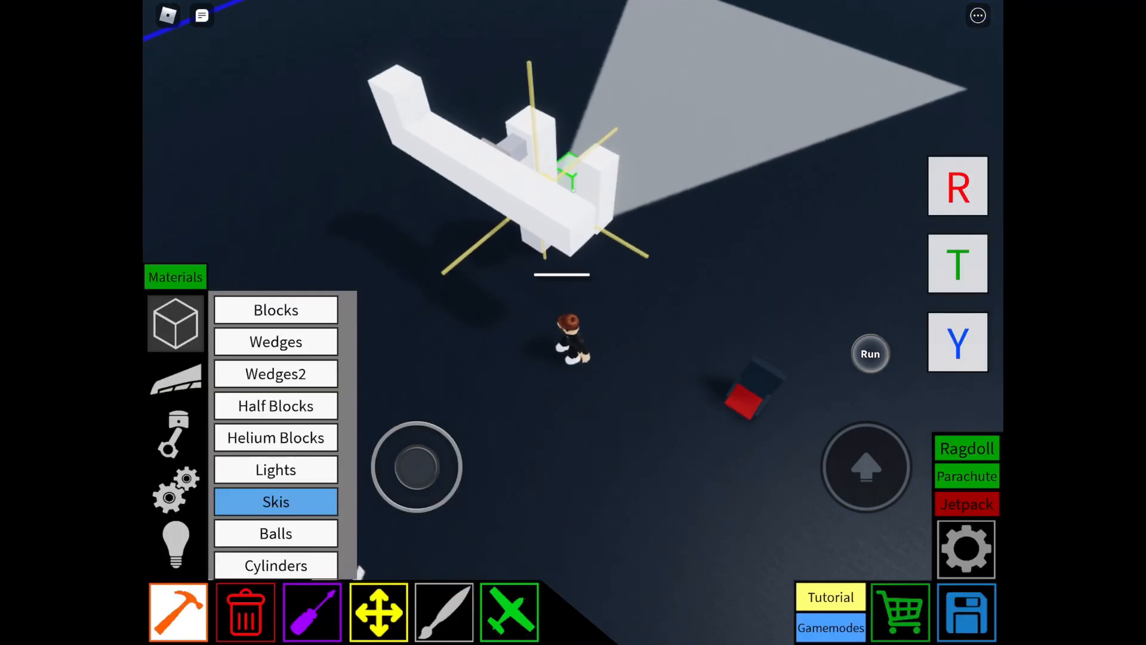
Place extra blocks from the Blocks list onto the beam ends.
left_click(276, 342)
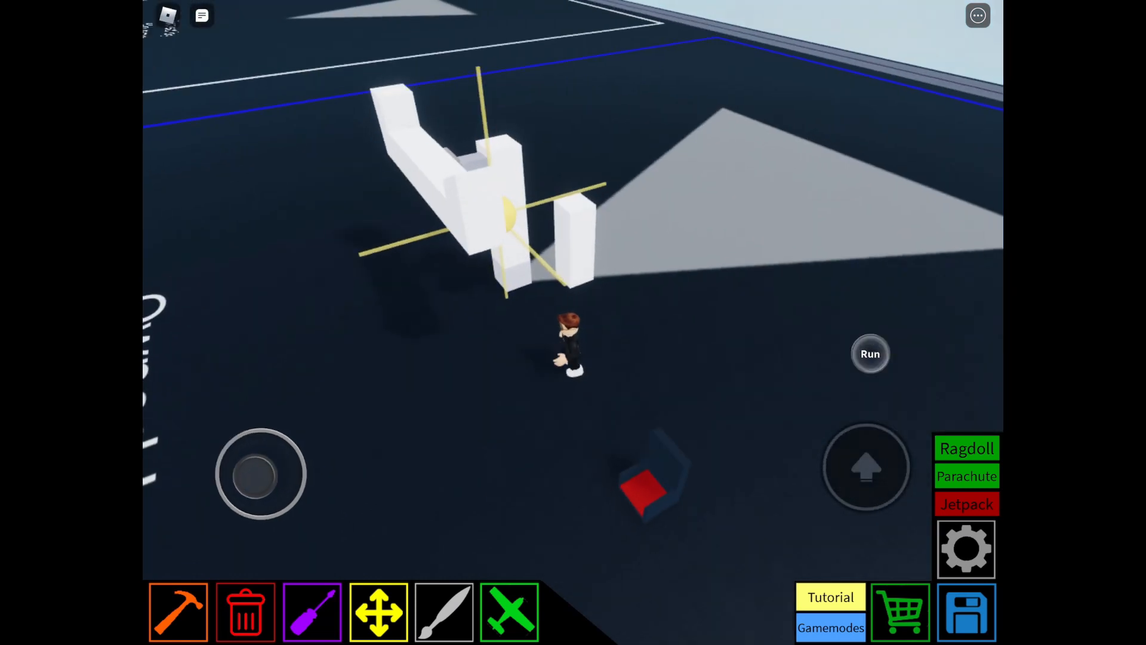
Run the rebuilt beam with blocks on both ends to test its balance.
left_click(177, 612)
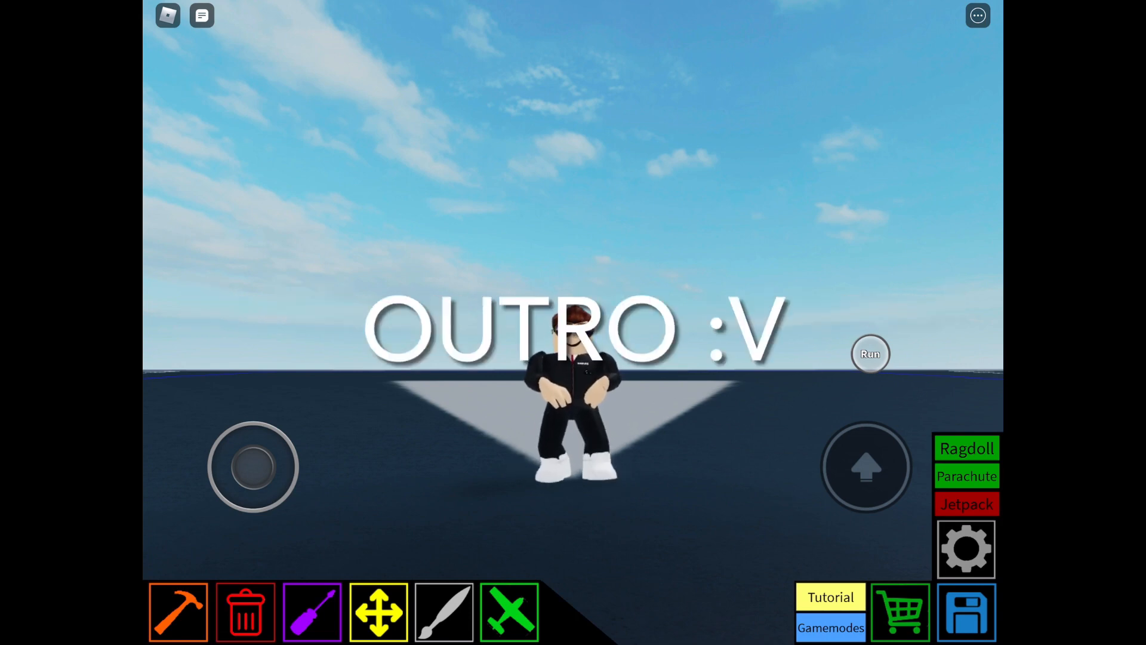
left_click(510, 612)
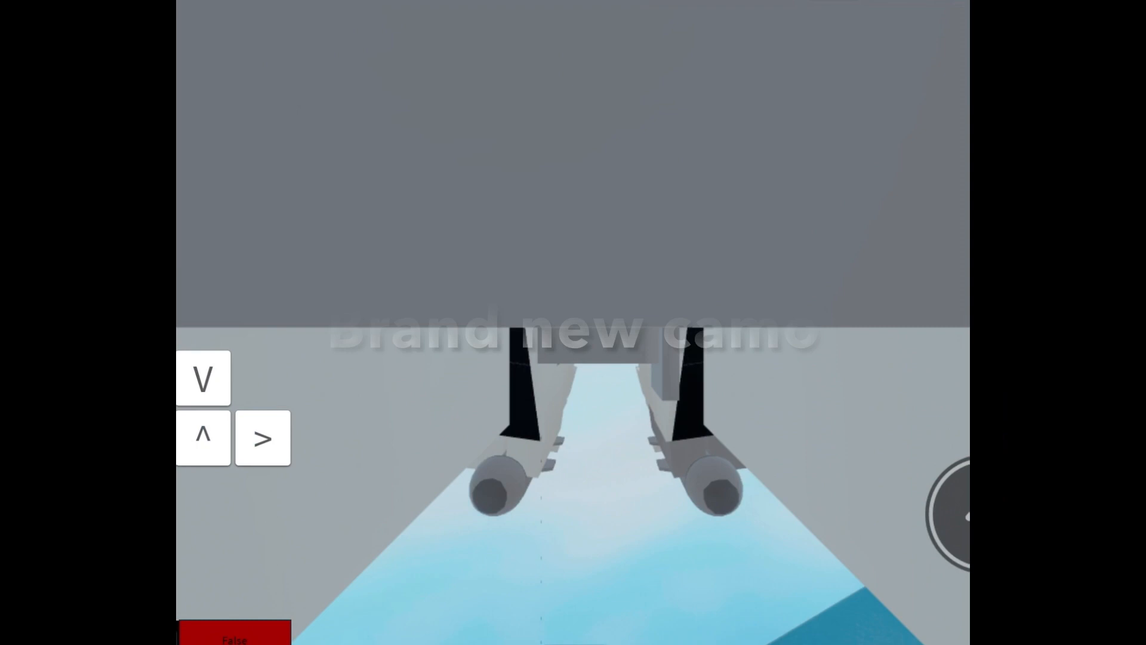